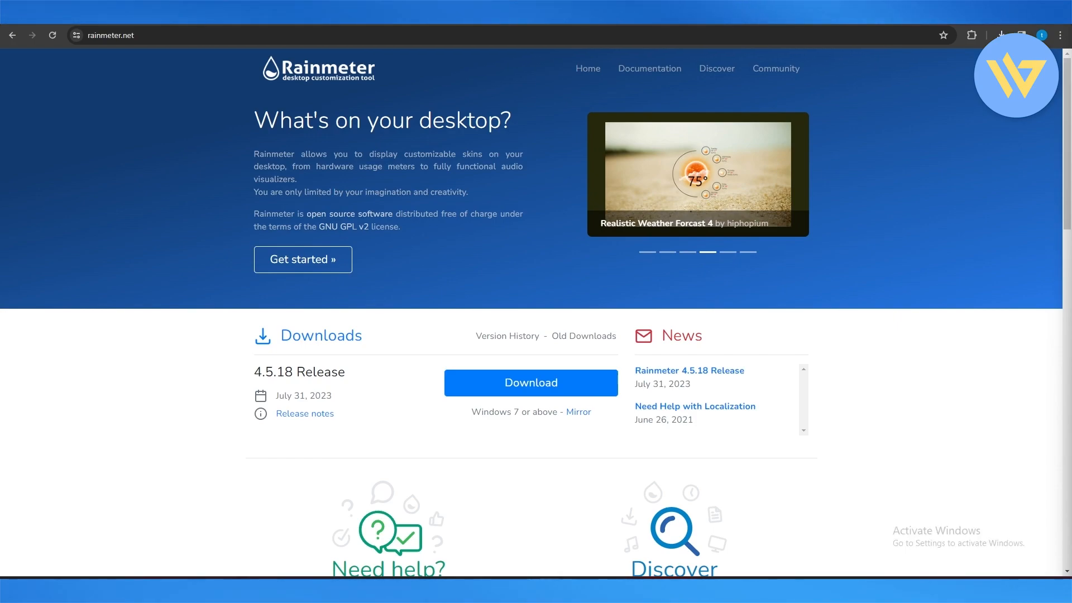
mouse_move(1021, 351)
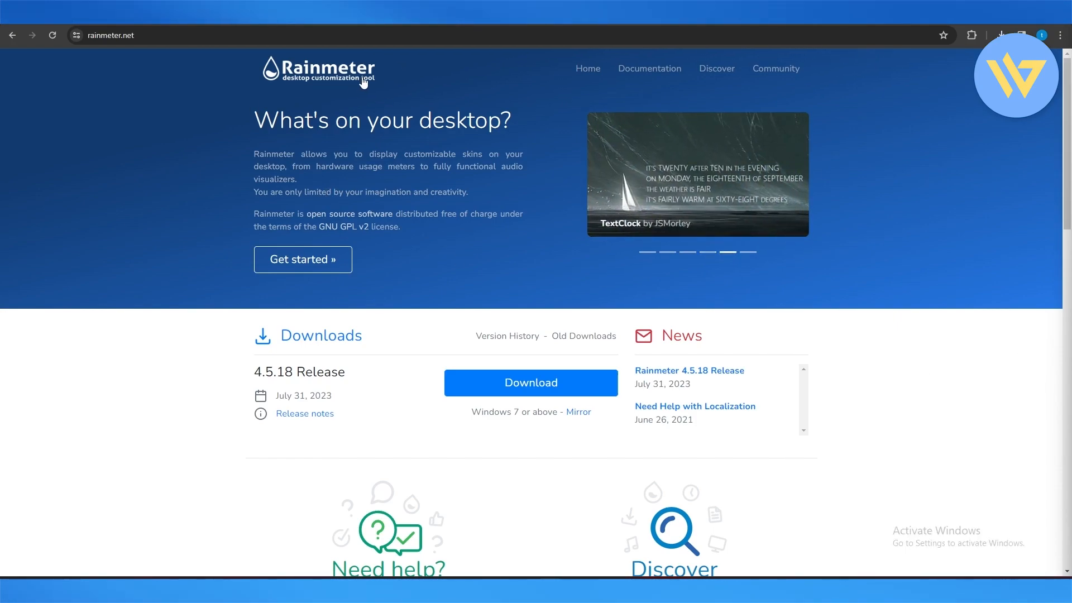
mouse_move(320, 83)
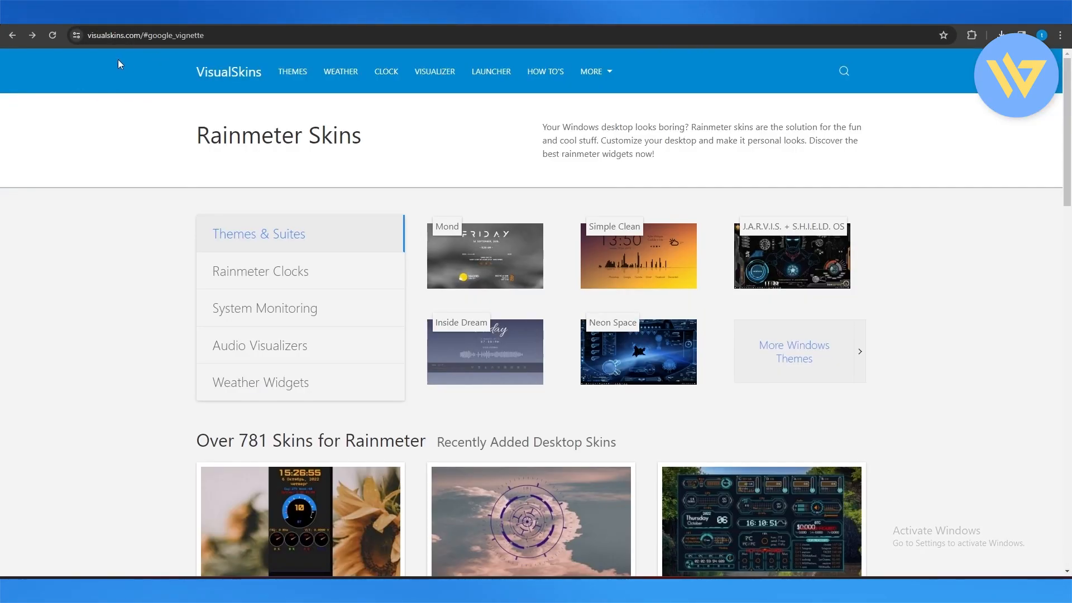
mouse_move(155, 136)
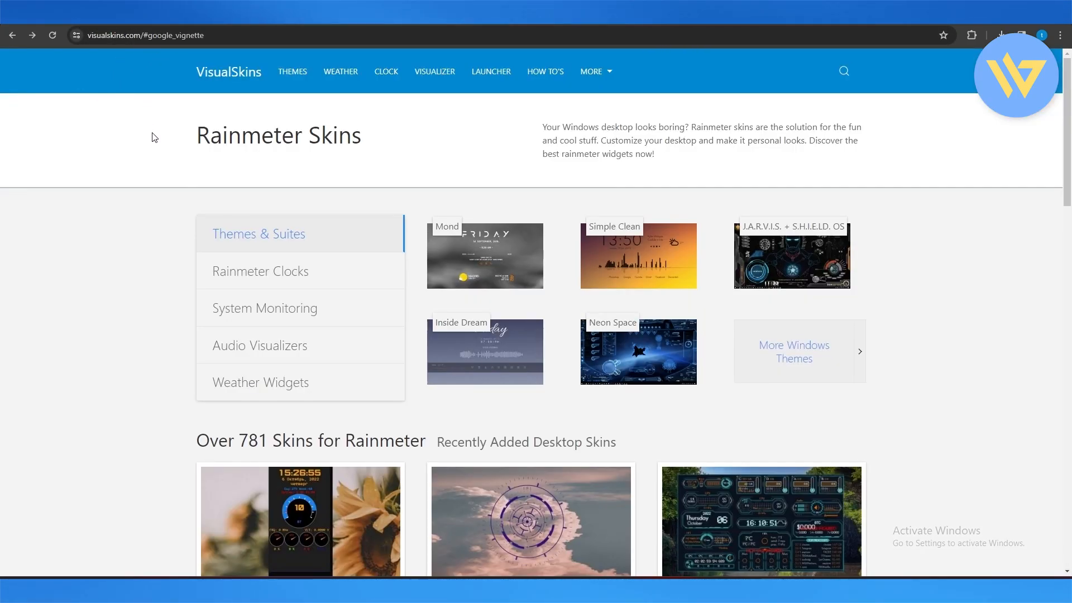
- Browse the CLOCK category, download SolarDiscs 1.1 and install it so its discs appear on the desktop
scroll(down, 3)
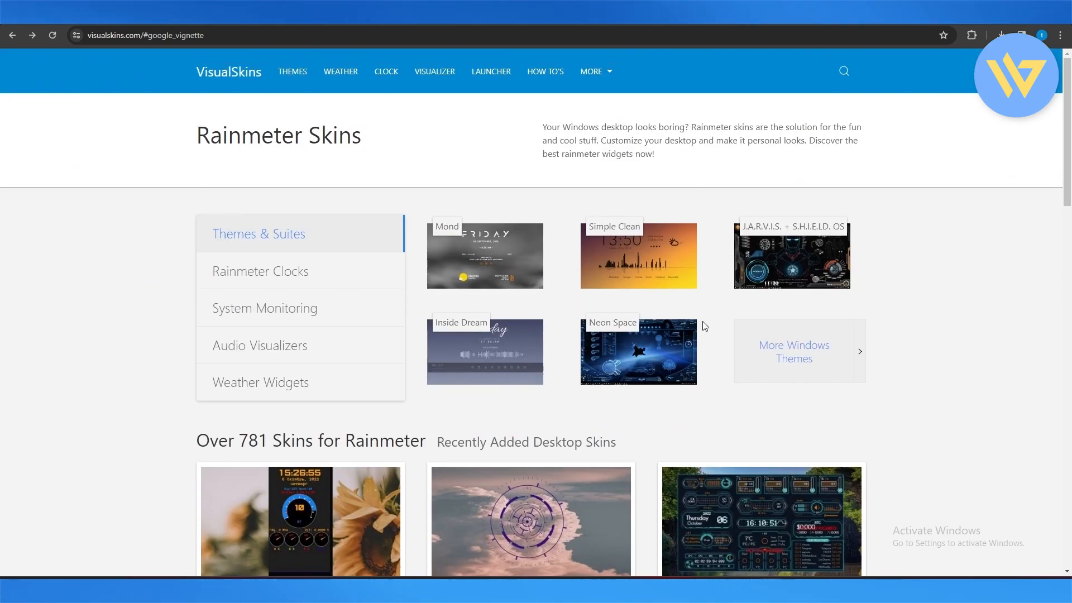
click(386, 72)
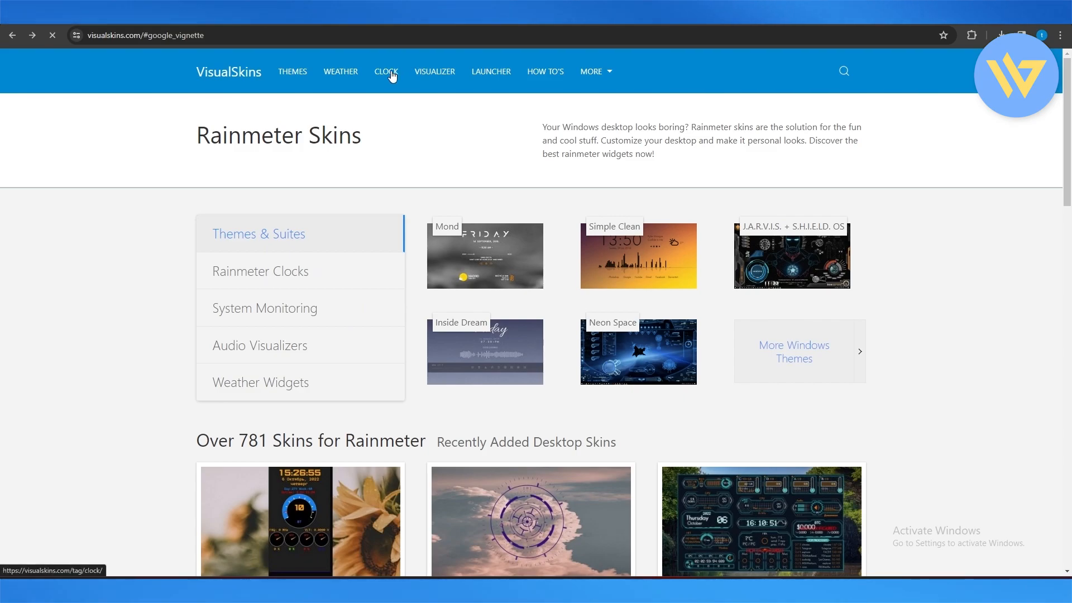
click(386, 71)
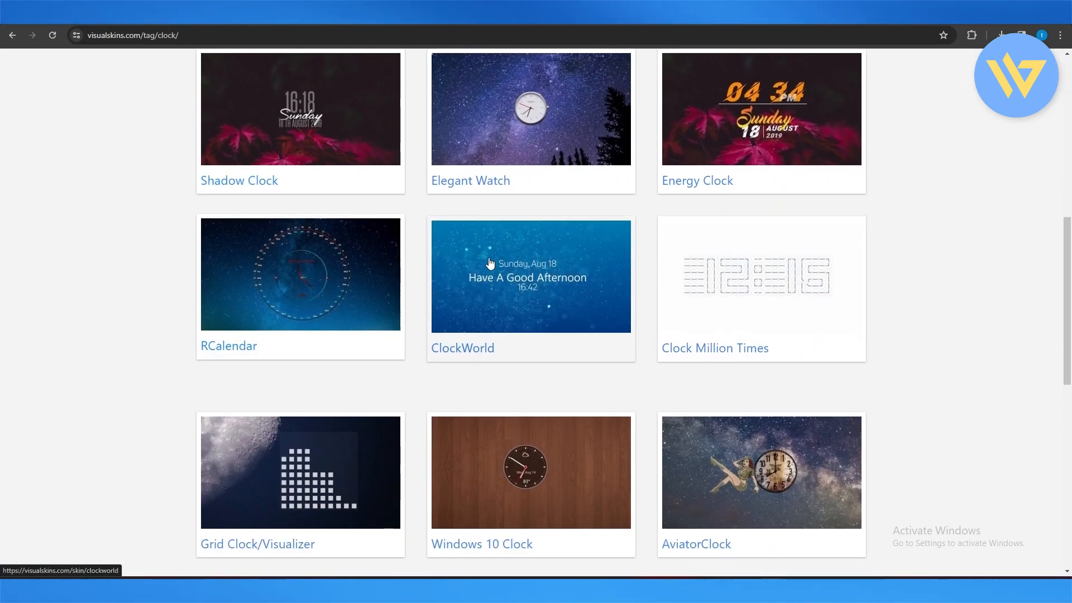
scroll(up, 3)
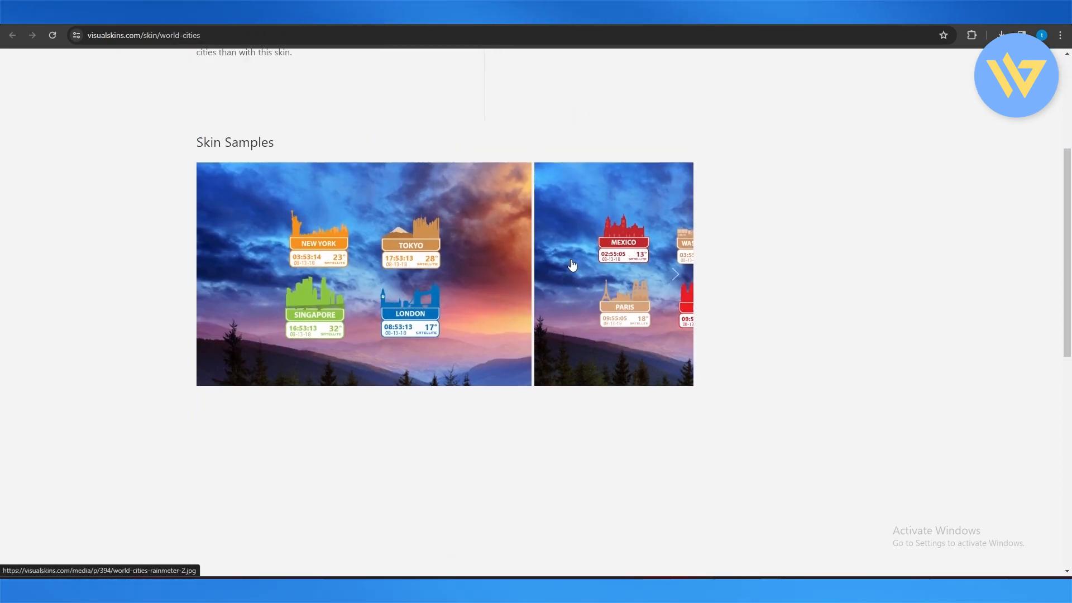
scroll(down, 3)
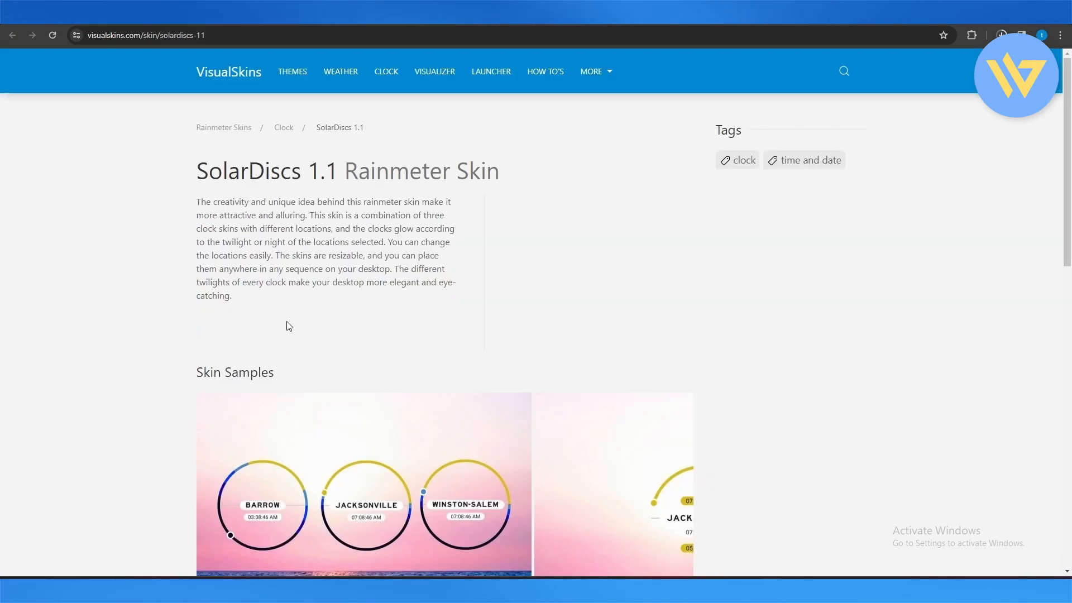
scroll(down, 3)
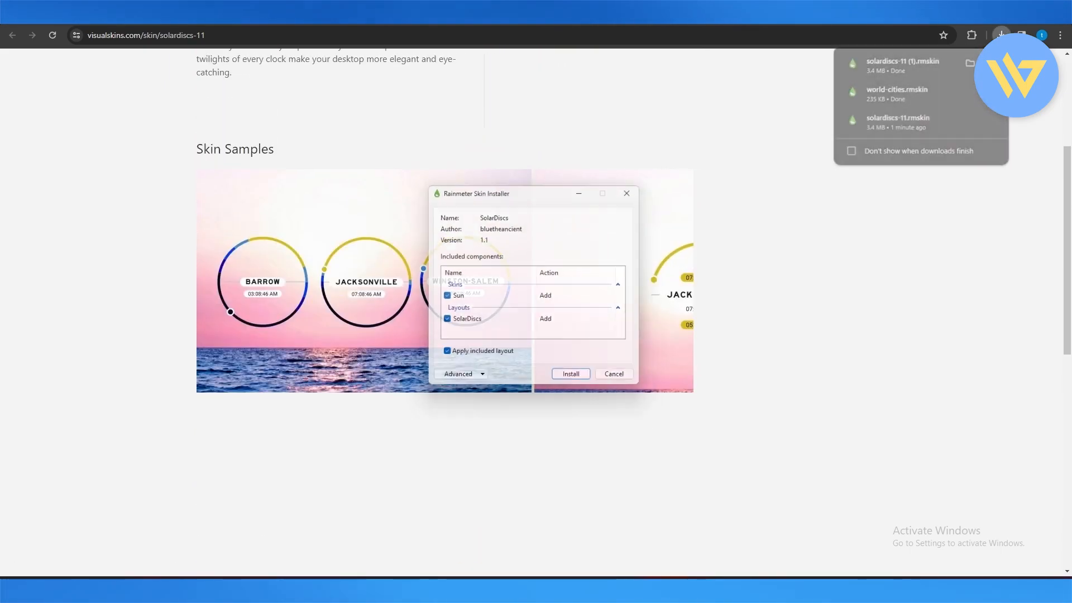
click(571, 373)
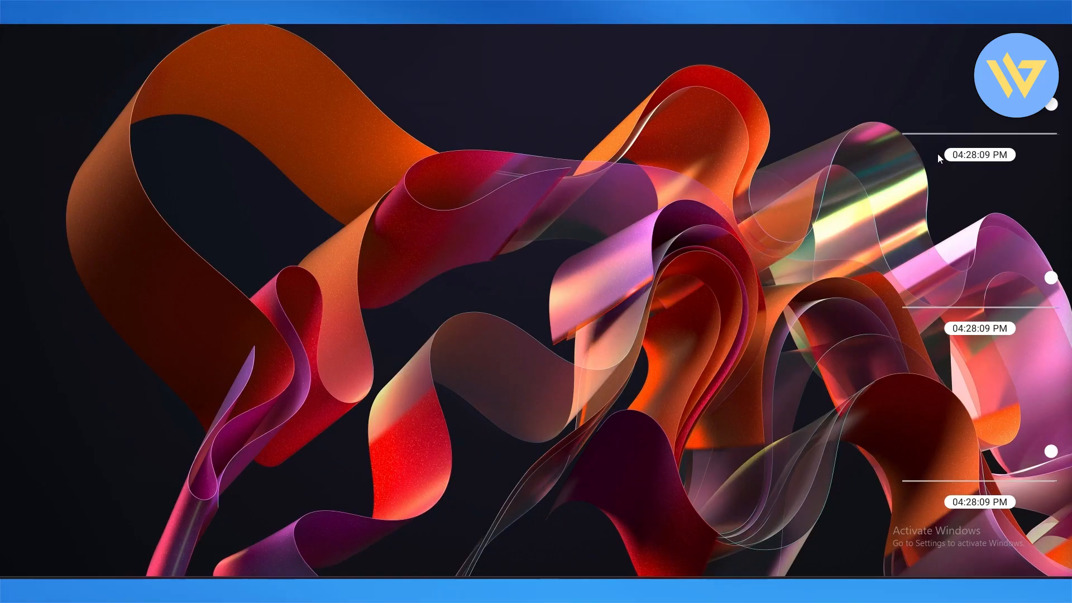
- Bring up Manage Rainmeter from the Sun skin's context menu, listing Elegant Clock, illustro, Sun and World Cities
right_click(979, 154)
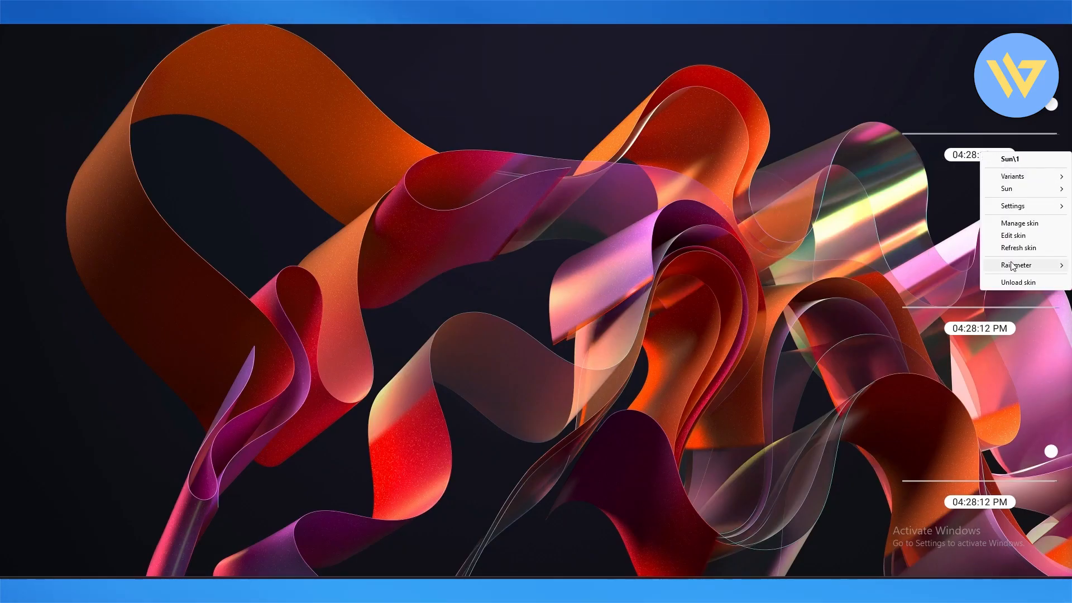
click(1019, 222)
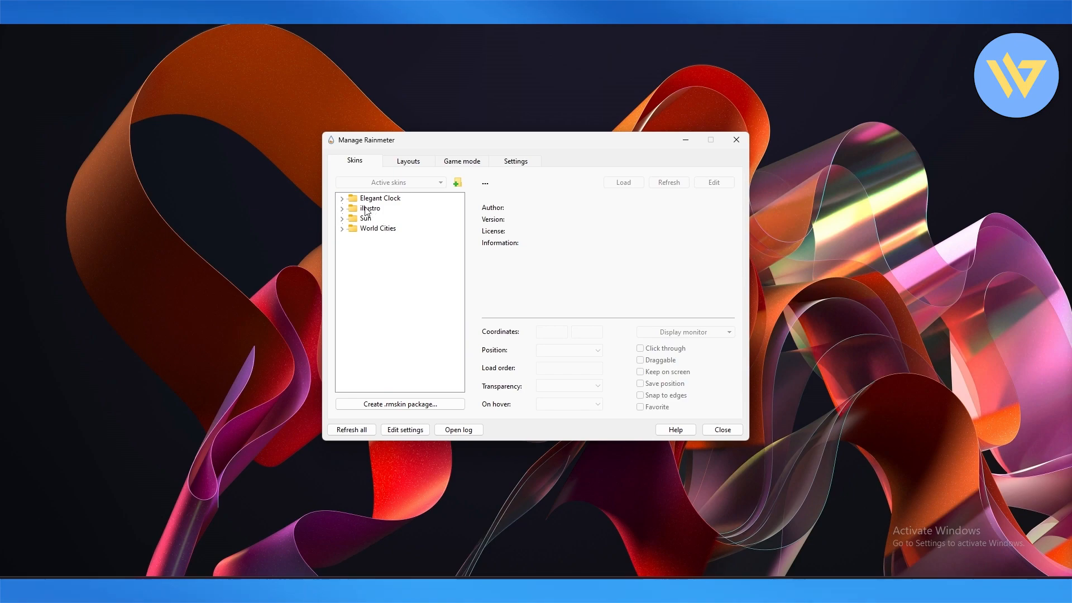
- Load Tokyo.ini and Cairo.ini from the World Cities folder onto the desktop
click(342, 228)
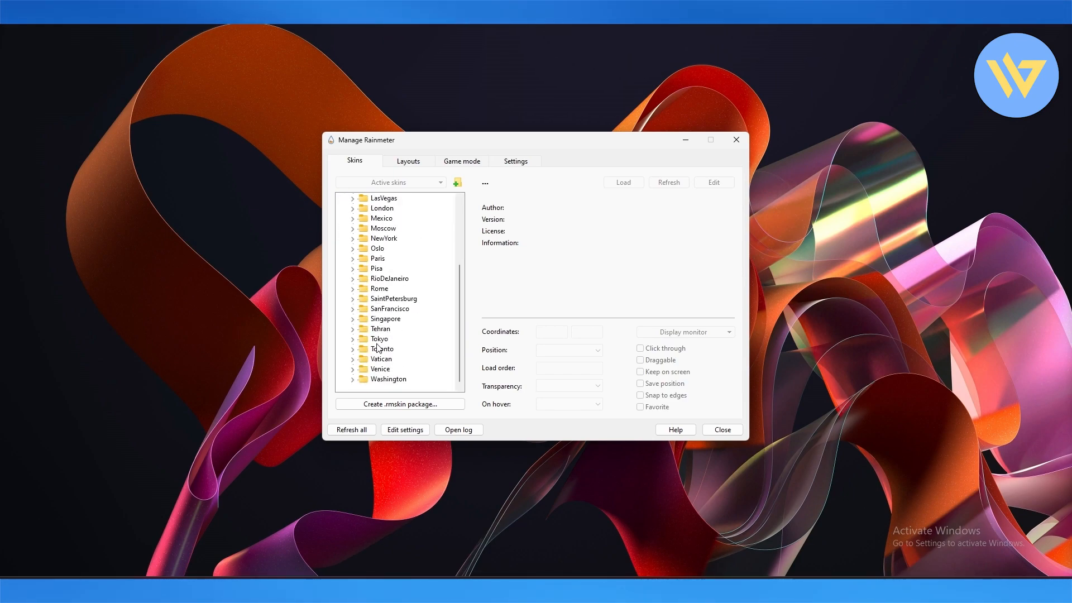
click(377, 338)
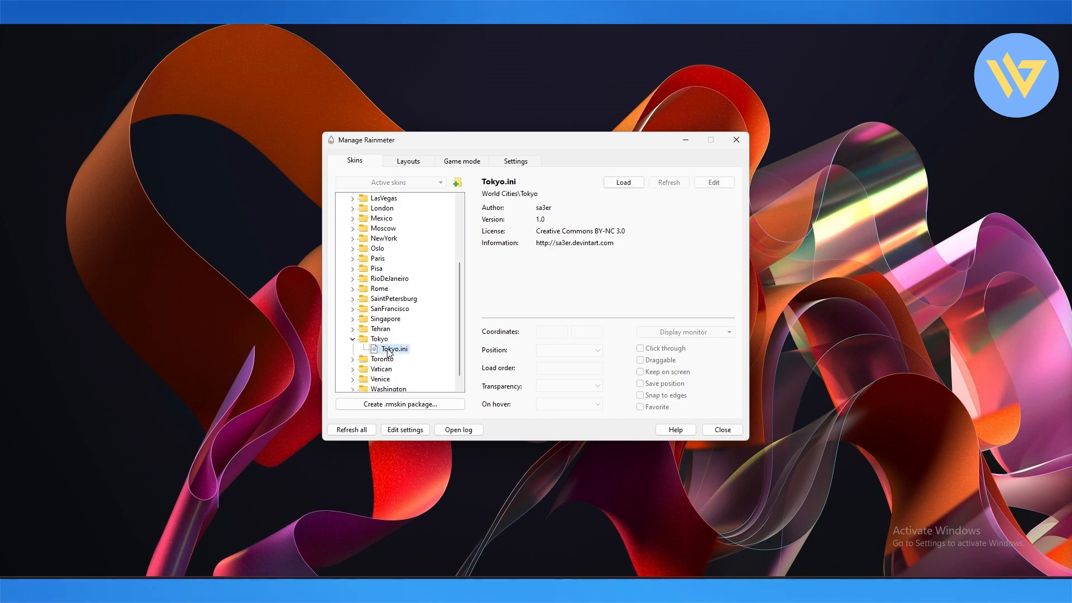
click(623, 182)
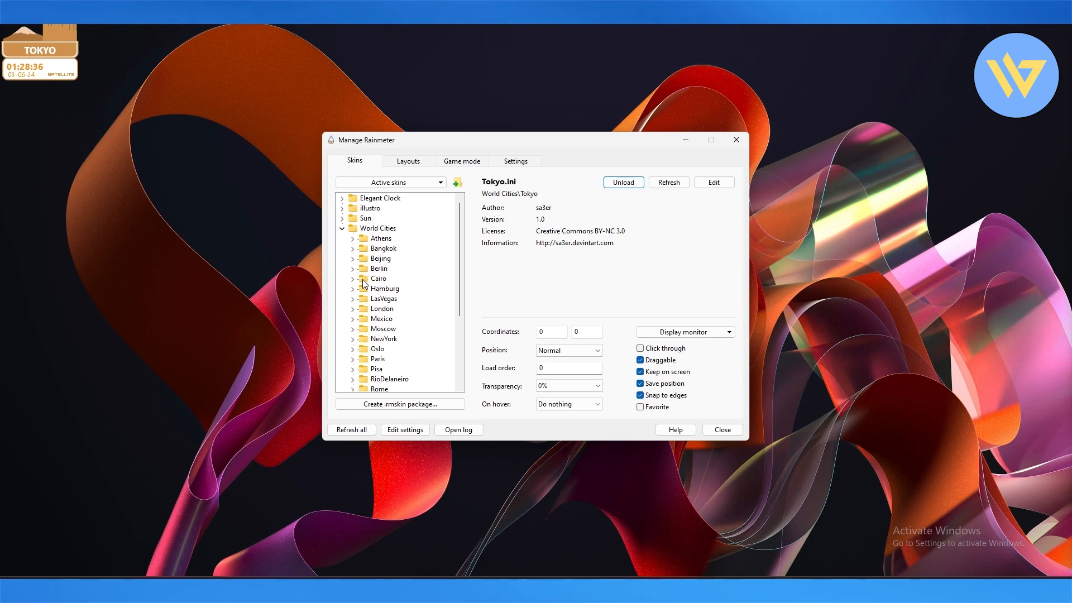
click(375, 278)
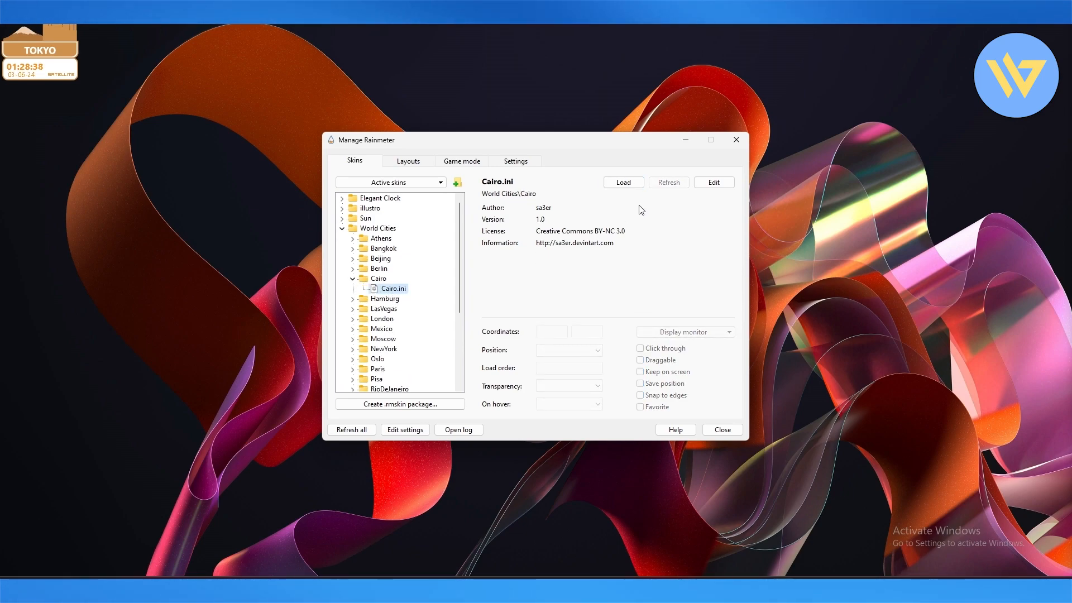
click(623, 182)
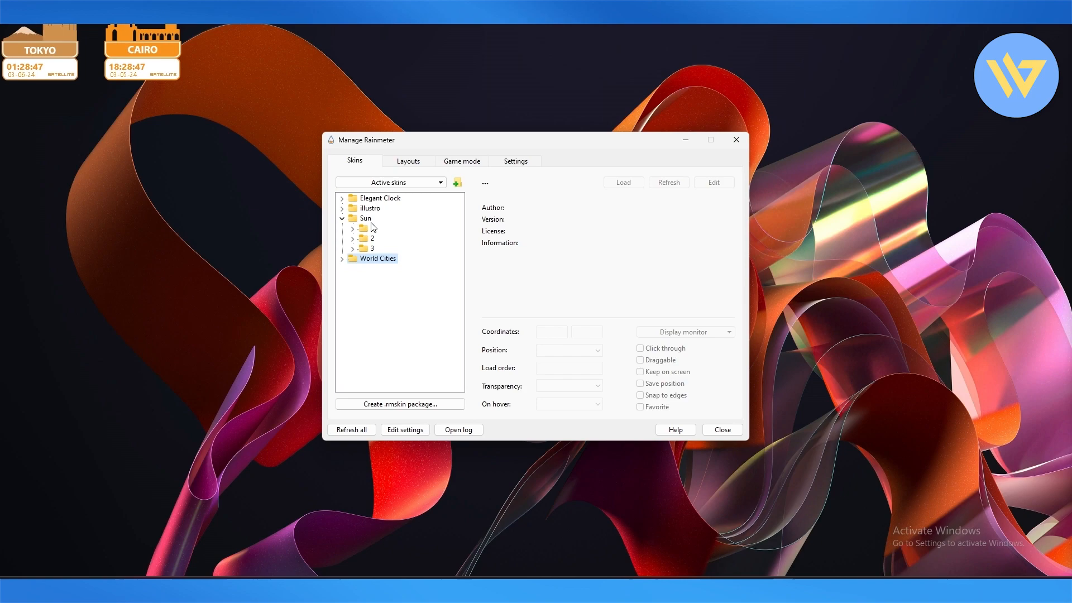
- Expand the Sun folders and load their Daylight.ini sun-disc clocks onto the desktop
click(365, 227)
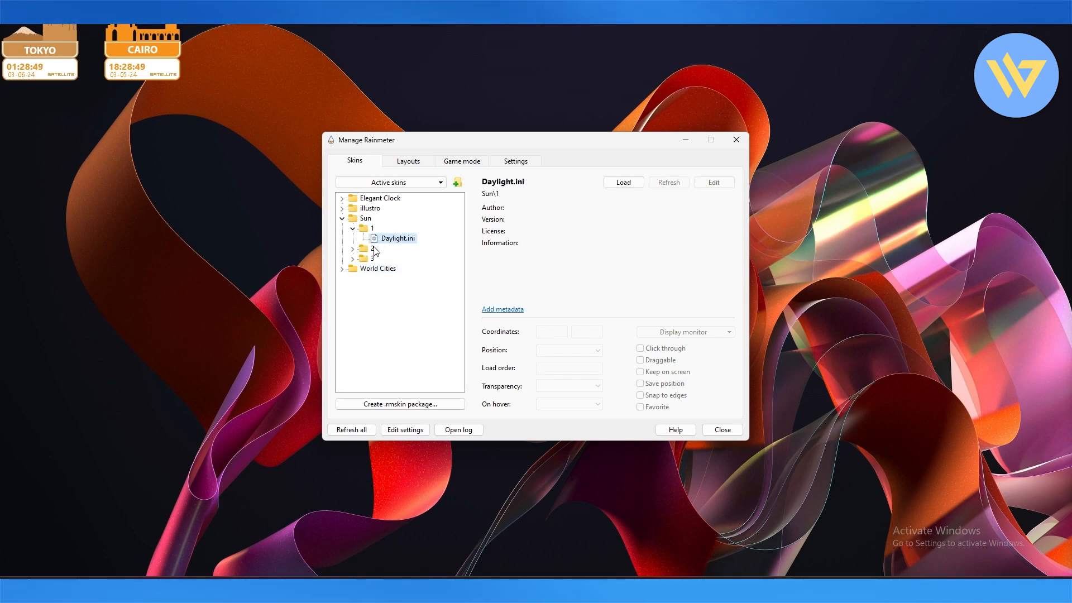
click(353, 249)
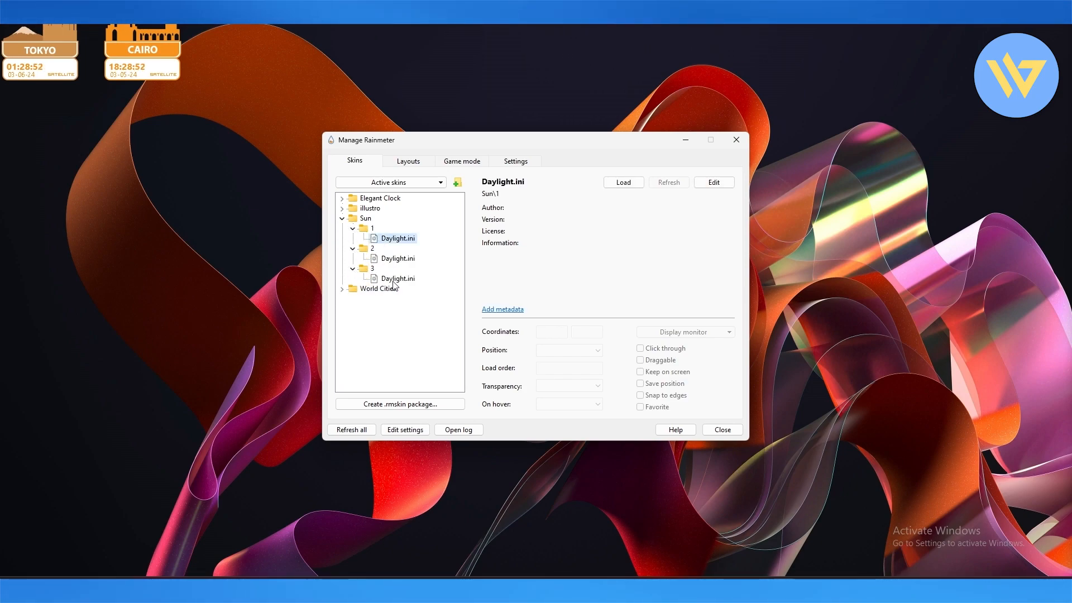
click(398, 278)
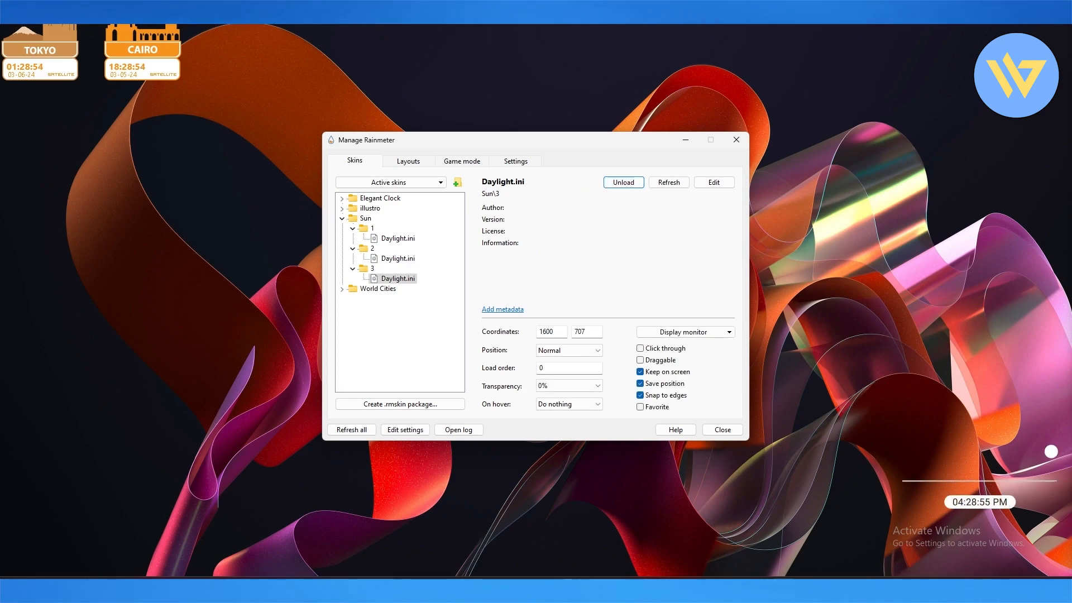
click(398, 258)
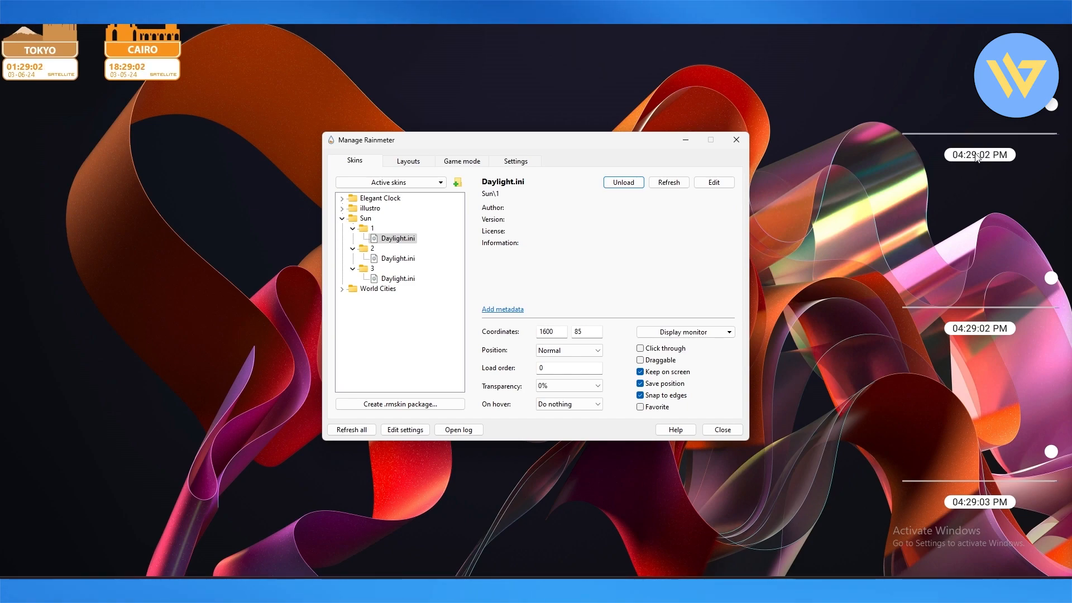
- Unload the top Sun clock from the desktop, leaving two discs
right_click(980, 154)
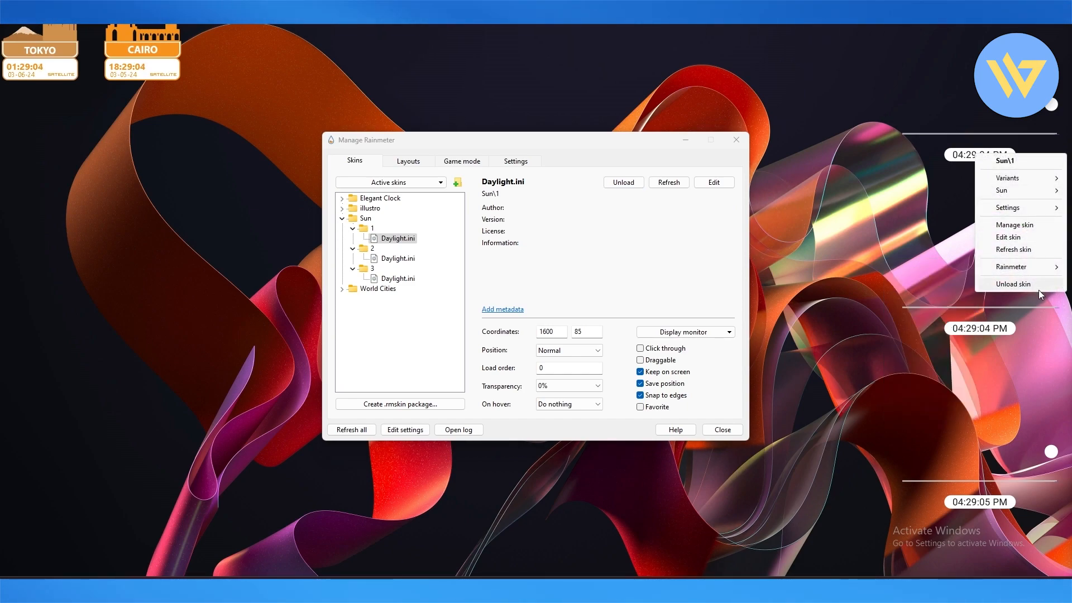
click(1013, 284)
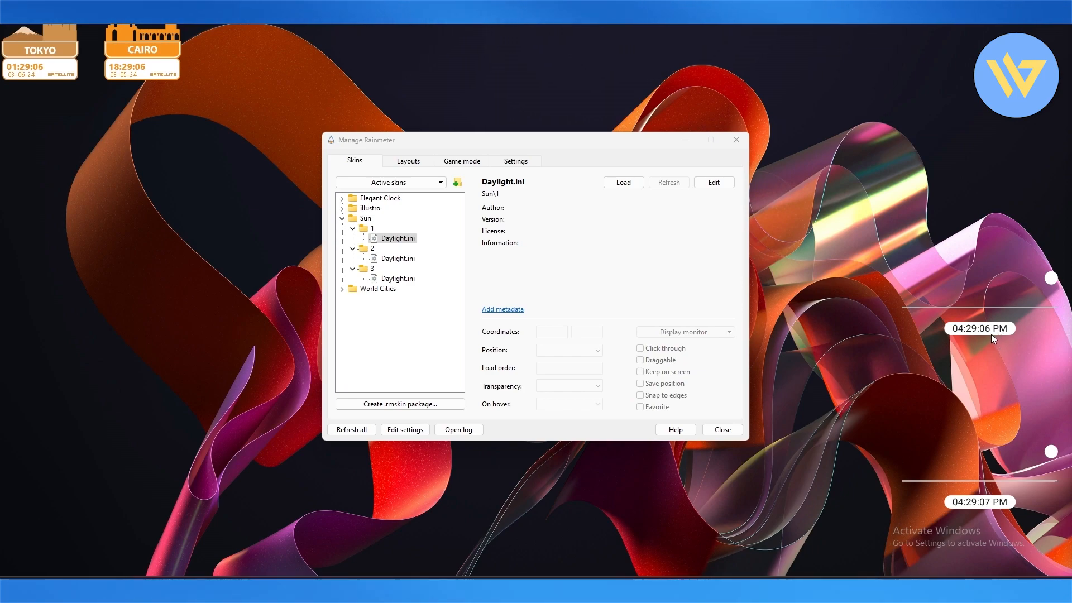
right_click(980, 329)
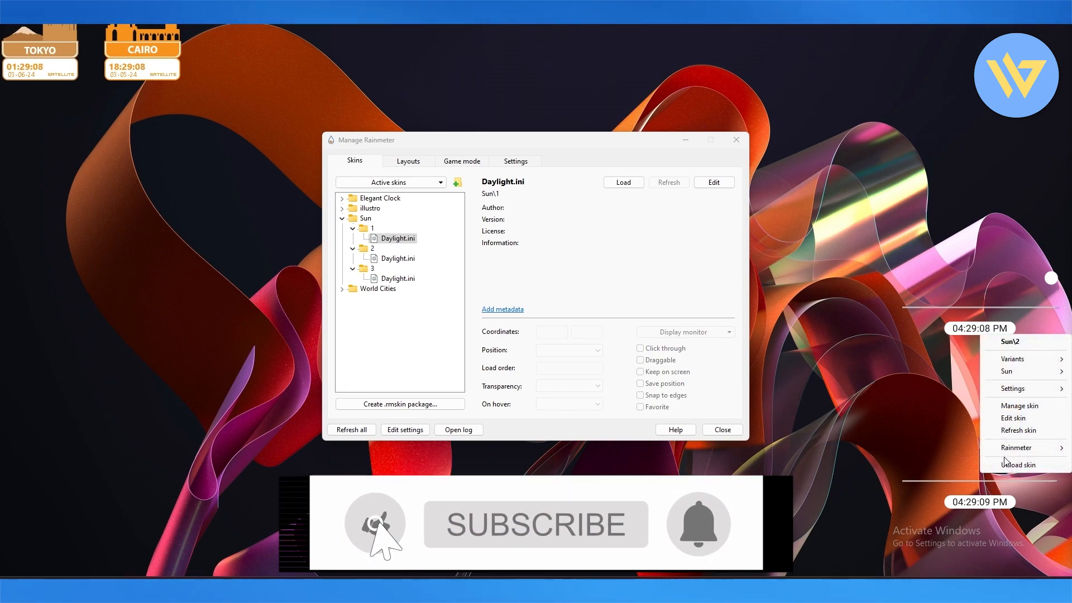